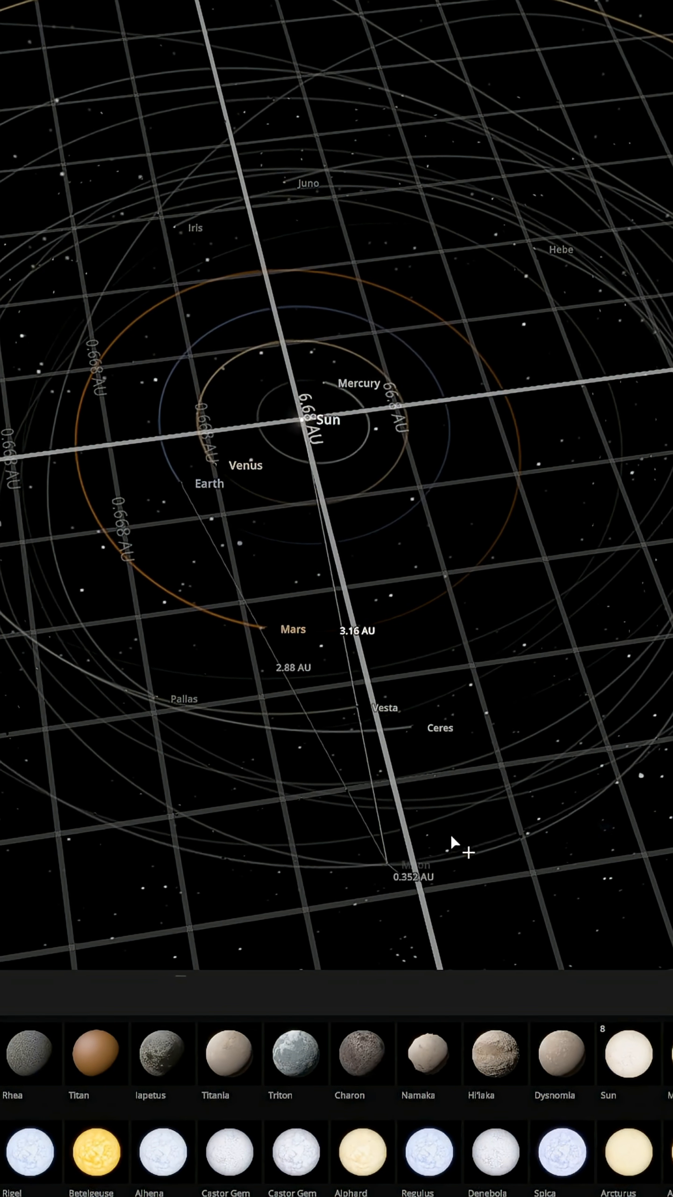
Drag the Moon body inward to about 1.25 AU, between Earth's and Mars's orbits.
drag(454, 844, 263, 587)
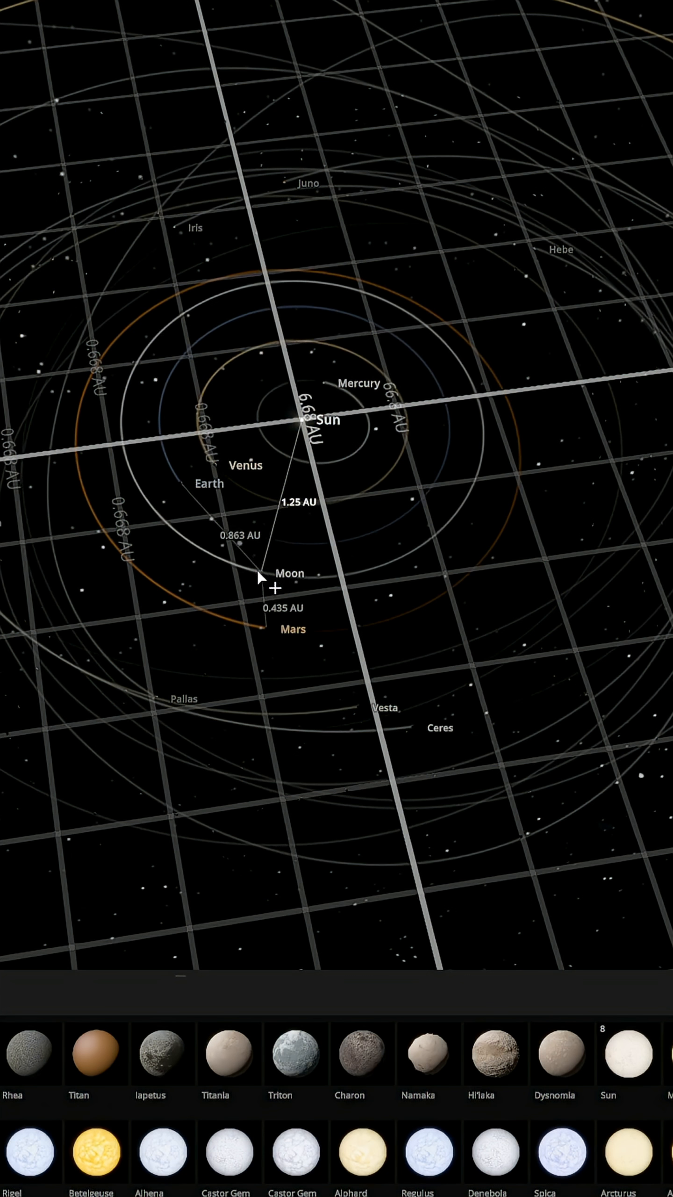